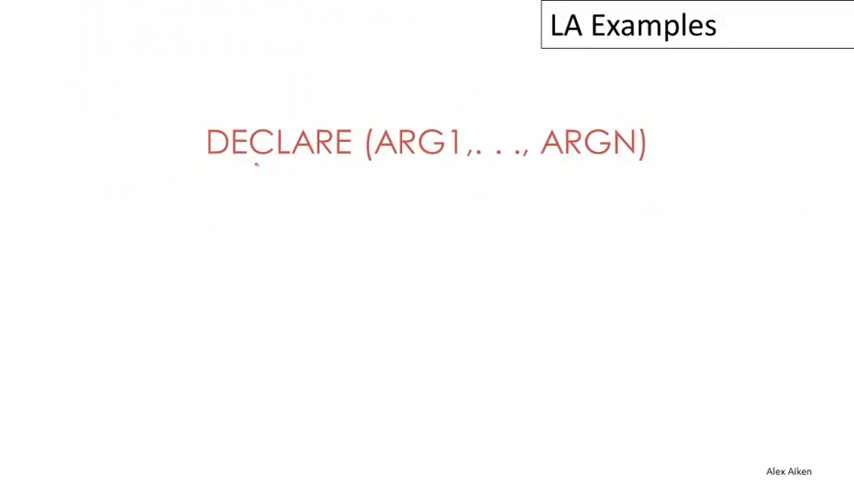
Step: Underline the keyword DECLARE in red ink with the pen annotation tool
{"action": "left_click_drag", "start_coordinate": [208, 164], "coordinate": [640, 178]}
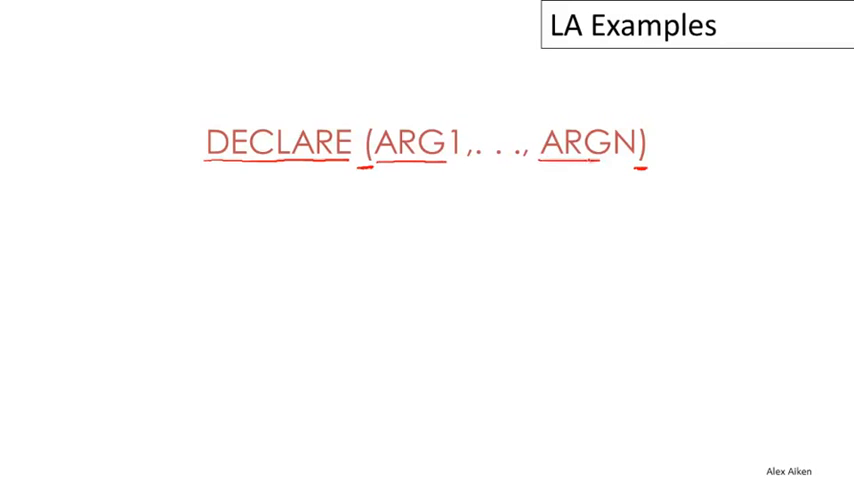